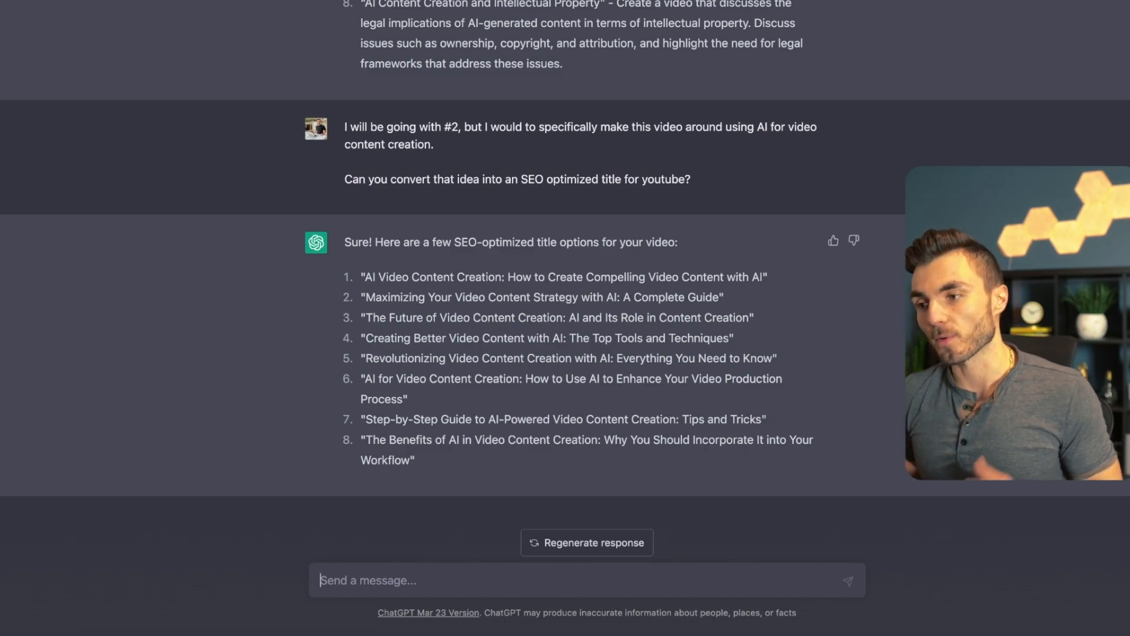
pyautogui.scroll(-3)
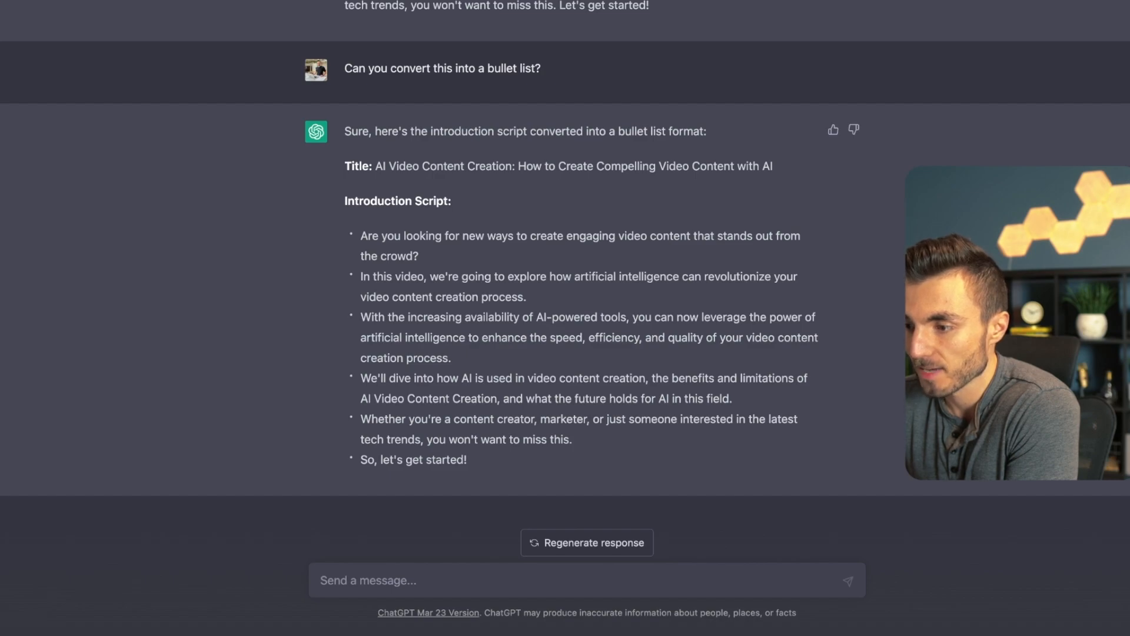
pyautogui.scroll(3)
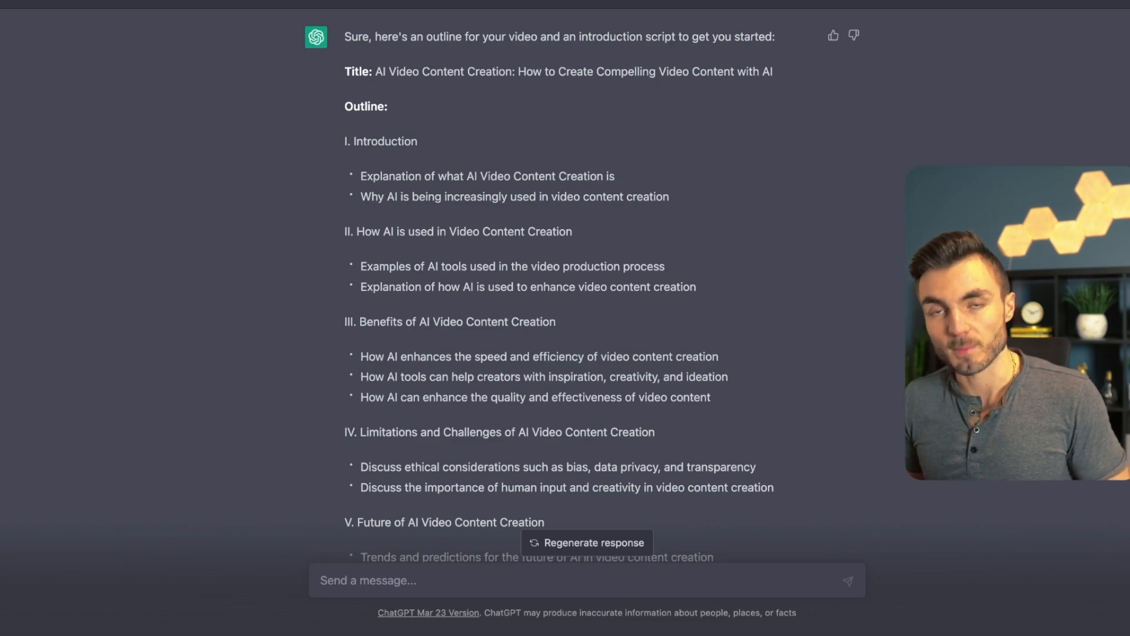
pyautogui.scroll(-3)
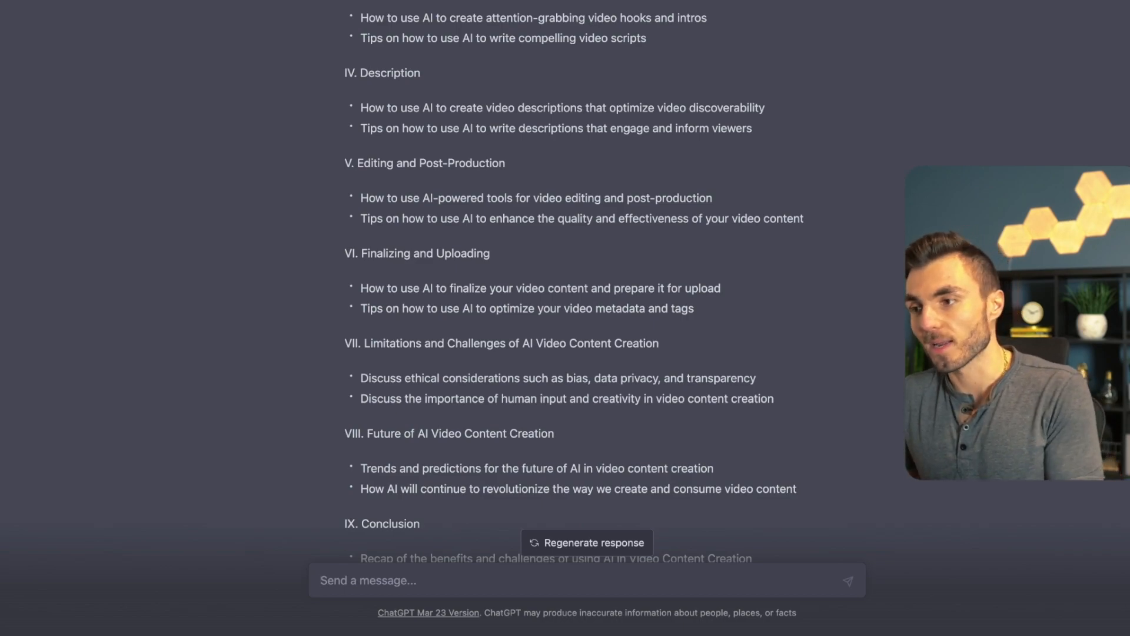
pyautogui.scroll(-3)
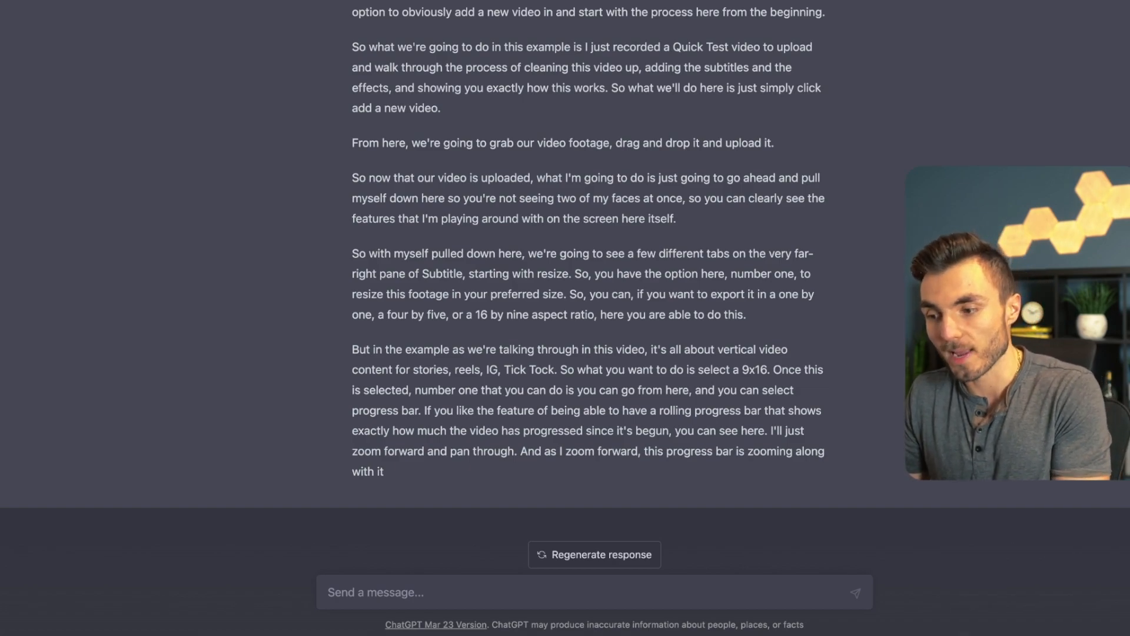
pyautogui.scroll(-3)
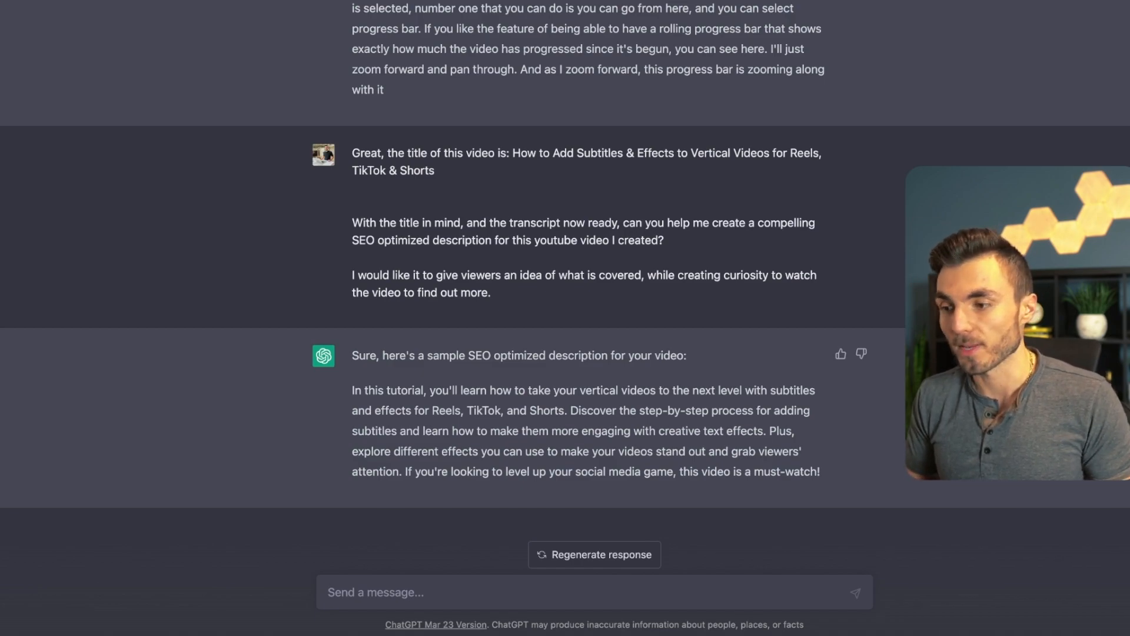